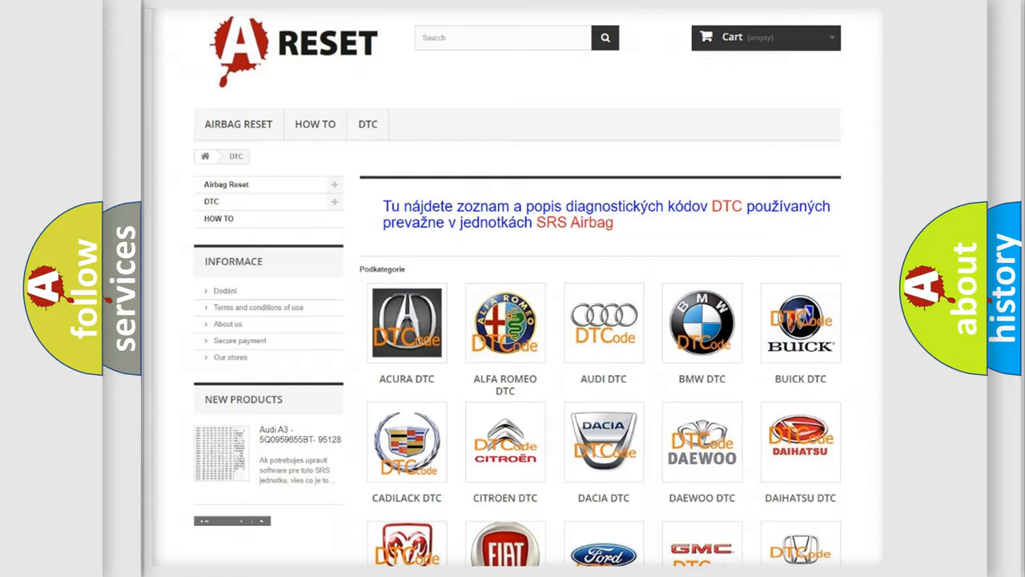
Step: Open the FIAT DTC tile from the DTC categories and scroll through the Fiat code list
scroll("down", 3)
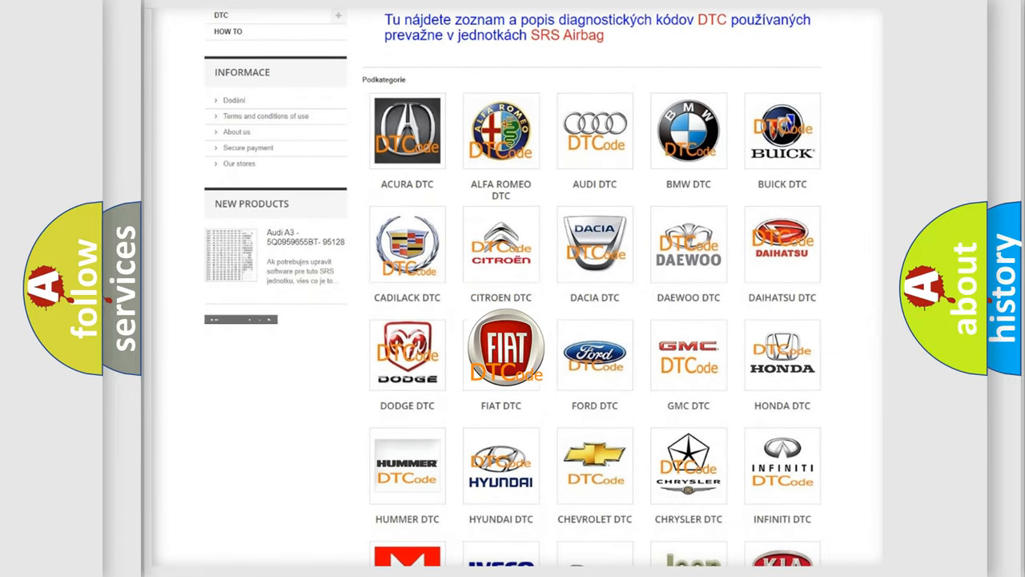
left_click(501, 353)
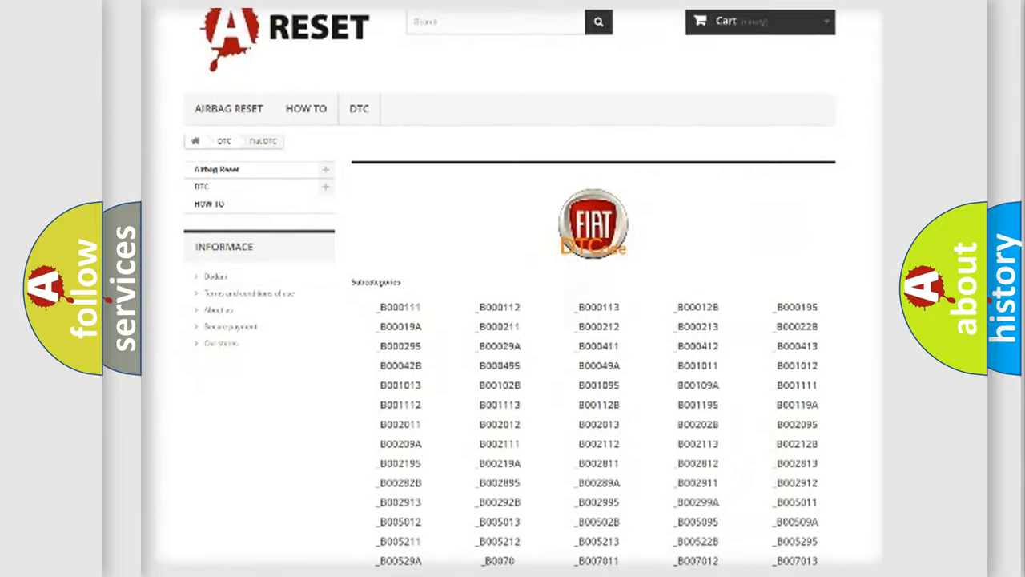
scroll("down", 3)
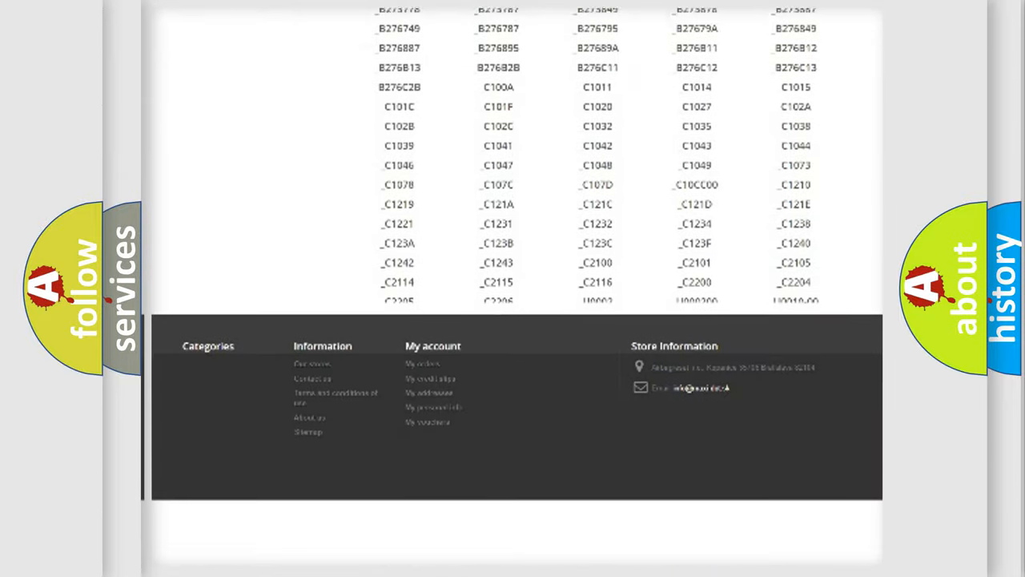
scroll("down", 3)
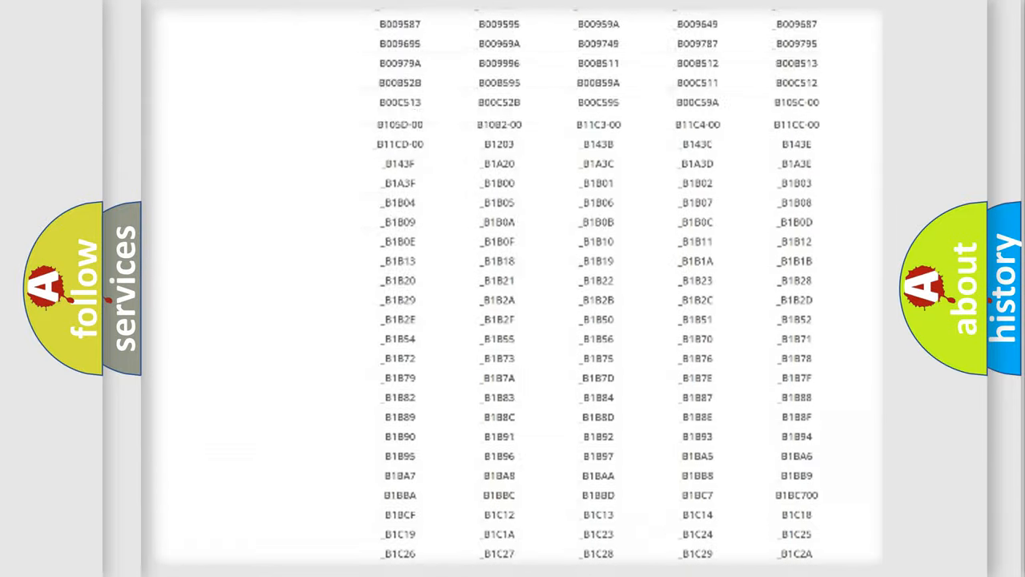